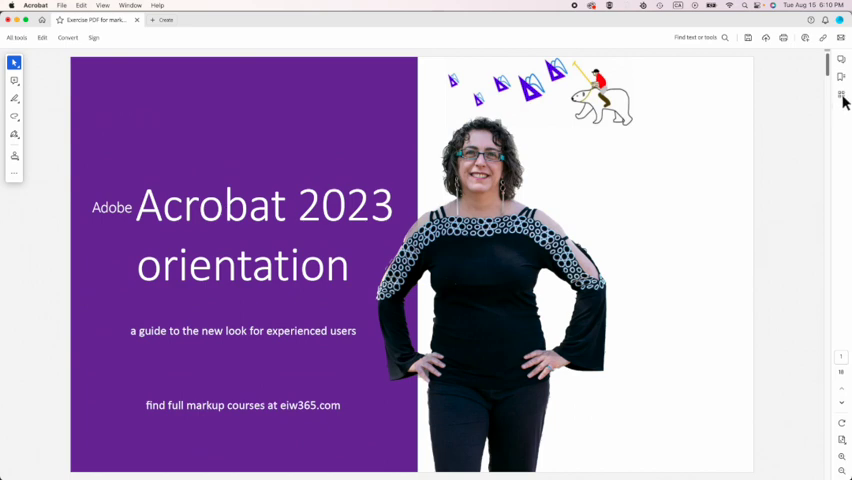
Show the page thumbnails panel, glance at the Comments list, and return to thumbnails
click(840, 96)
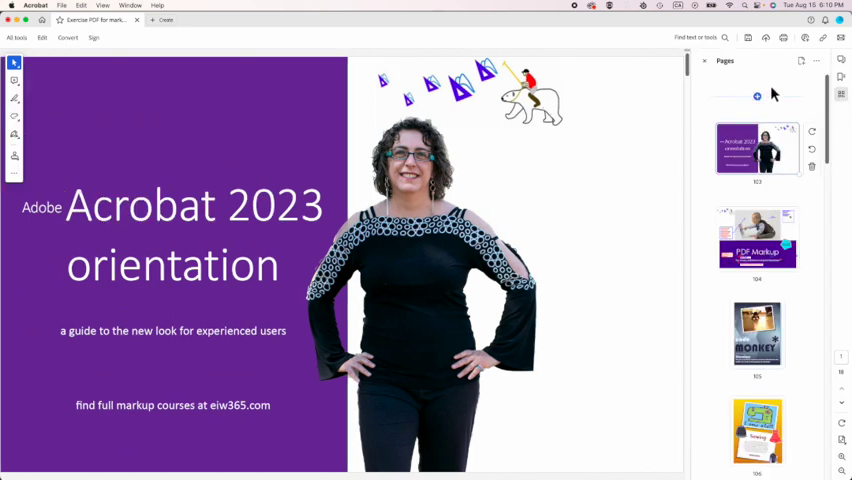
click(840, 76)
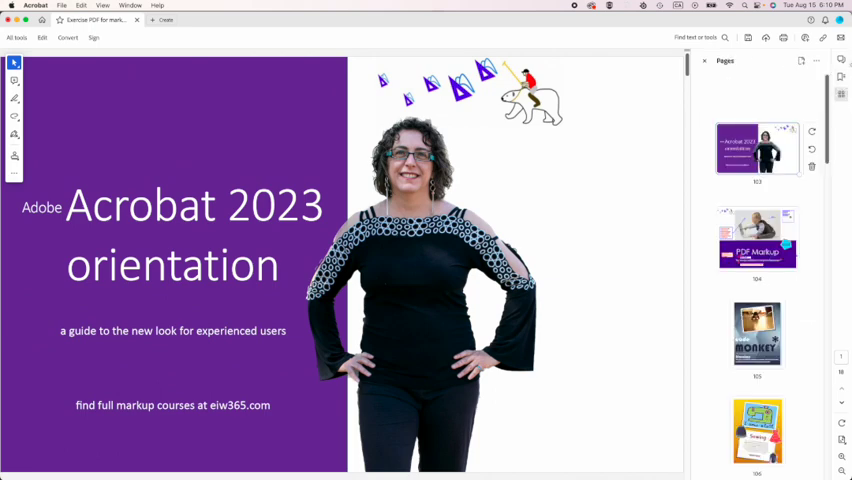
click(840, 62)
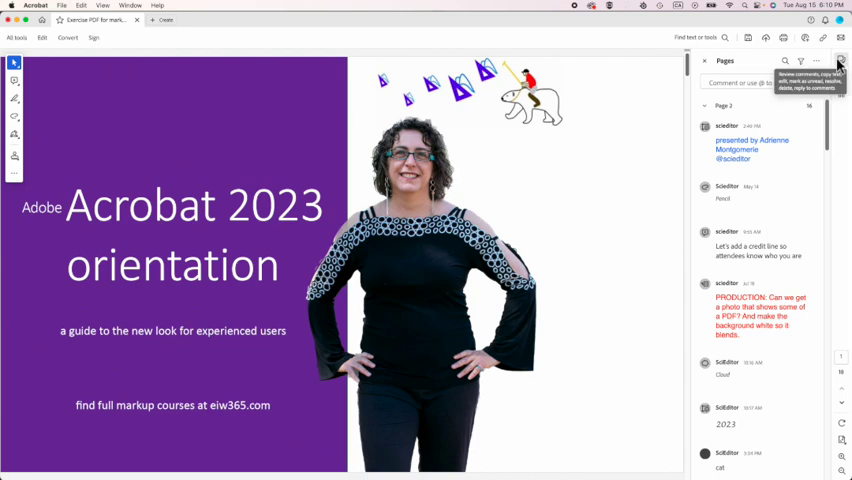
click(840, 94)
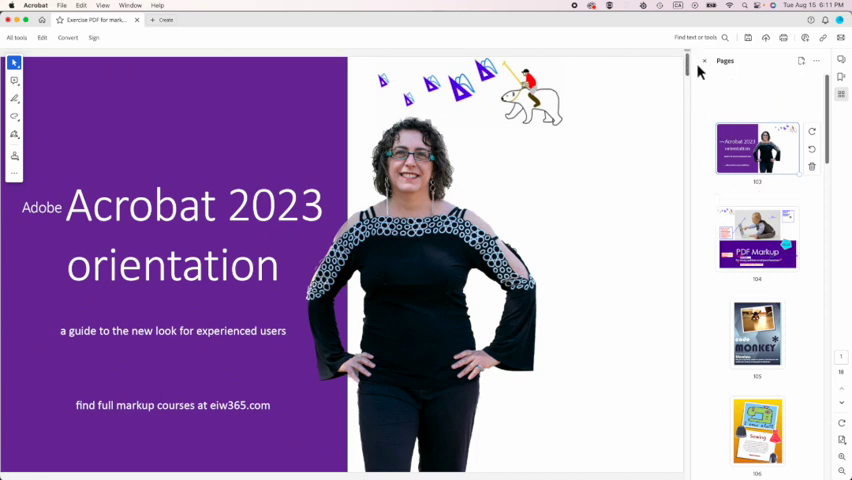
Show All tools and start Add comments so the comments list appears beside the page
click(704, 60)
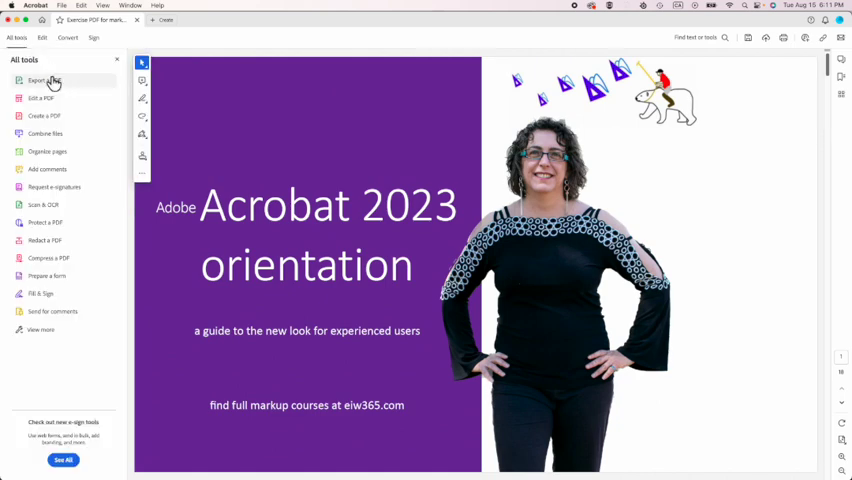
mouse_move(52, 372)
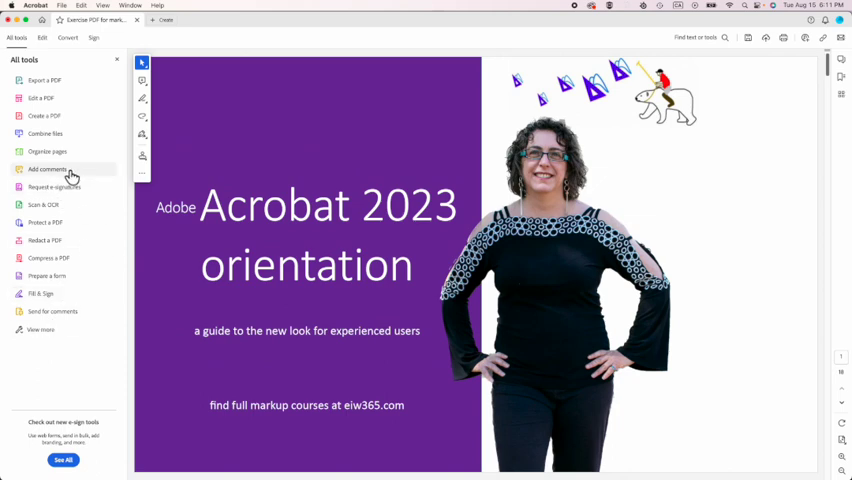
mouse_move(76, 104)
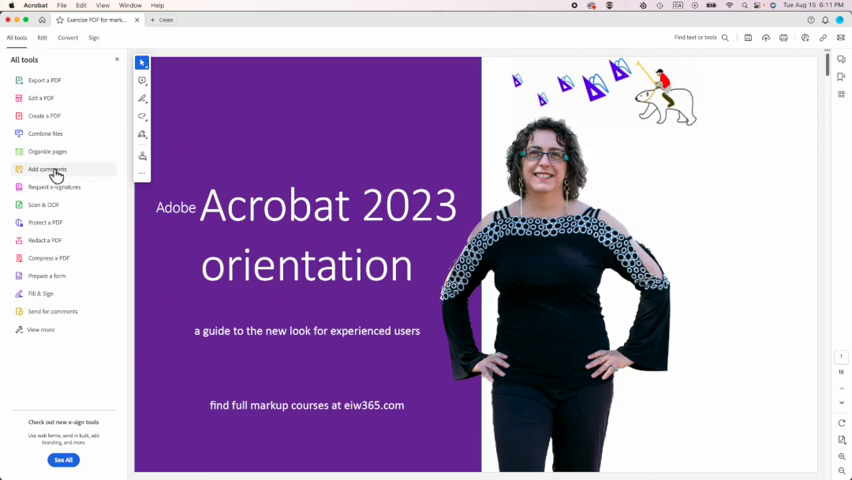
click(48, 168)
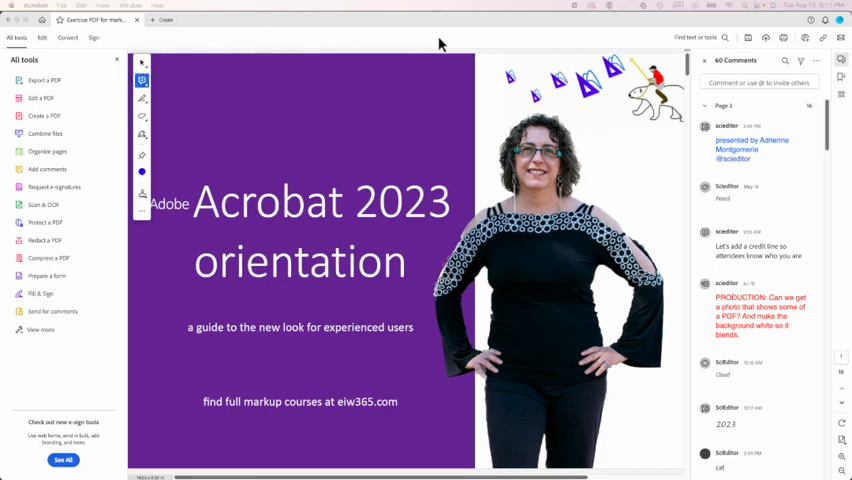
mouse_move(600, 42)
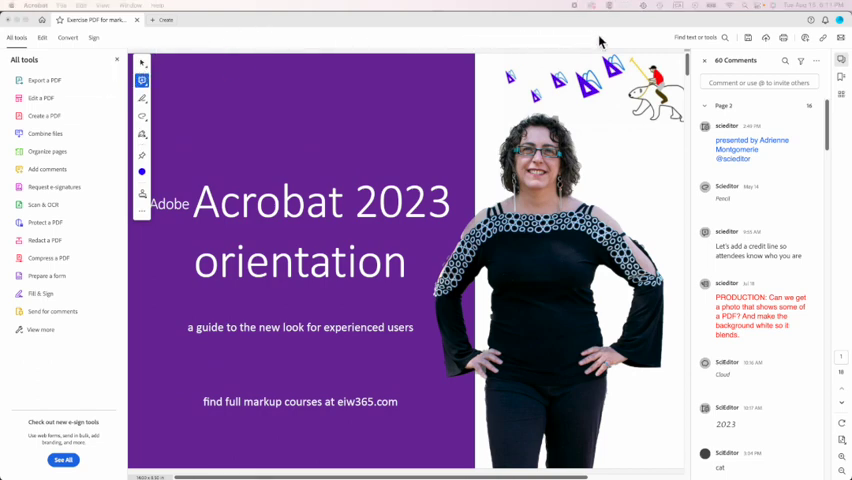
mouse_move(360, 44)
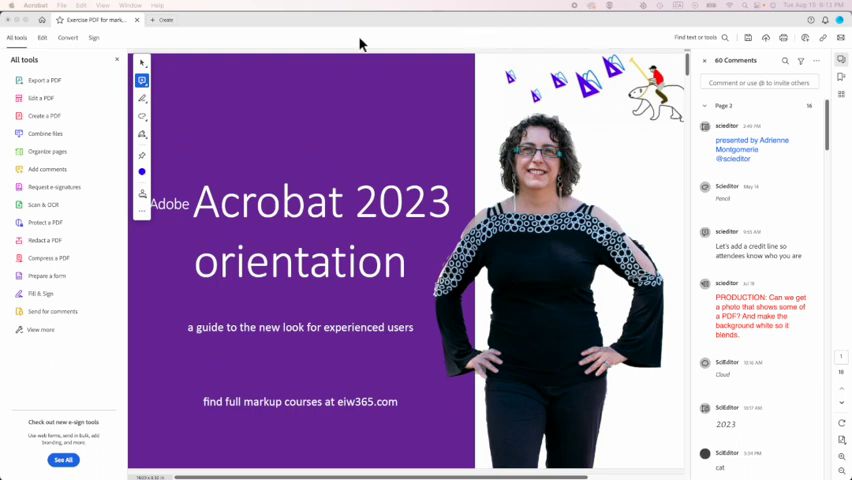
mouse_move(118, 64)
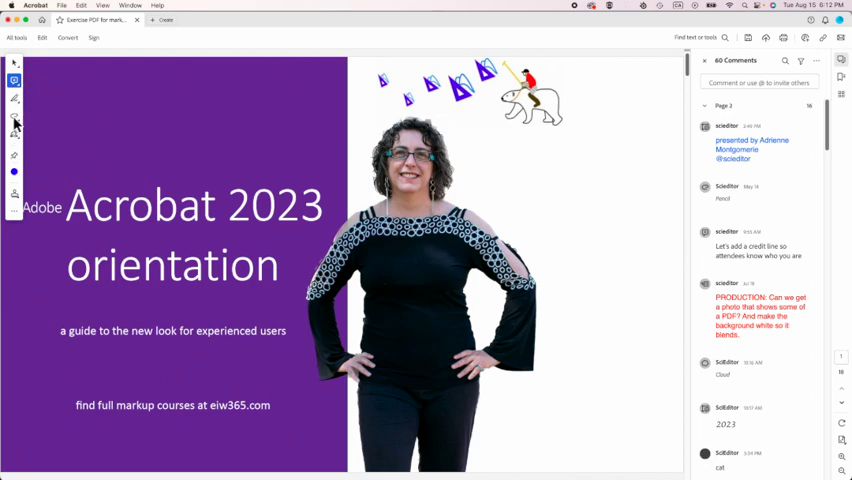
mouse_move(16, 122)
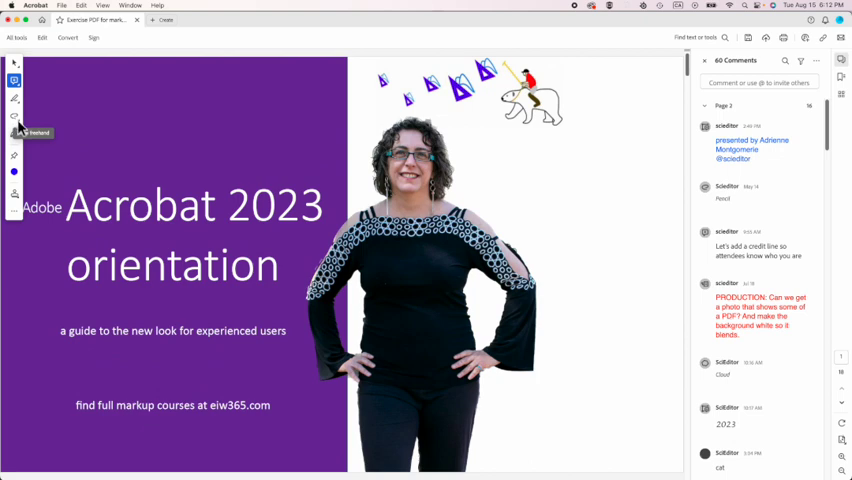
Choose Rectangle from the shapes flyout and draw a rectangle comment on the cover page
click(16, 116)
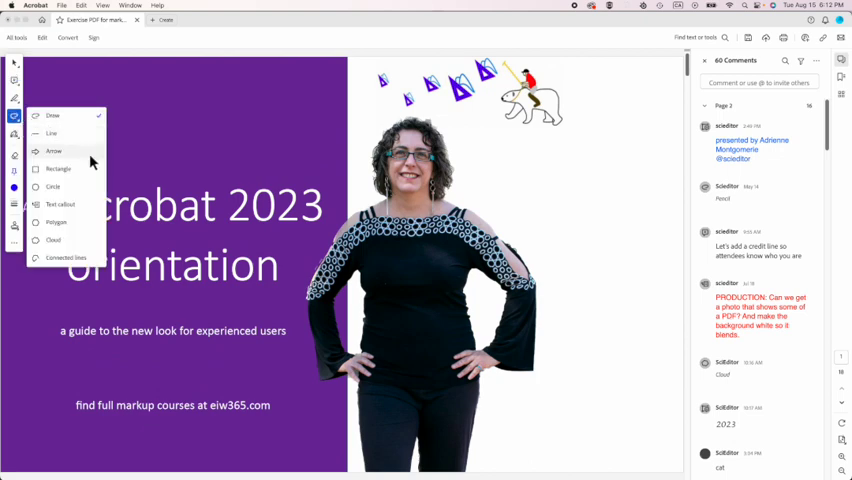
mouse_move(96, 182)
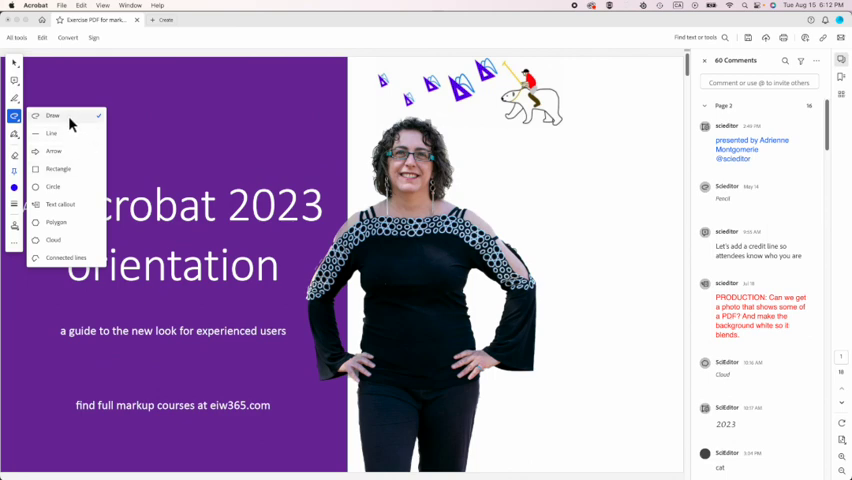
mouse_move(76, 168)
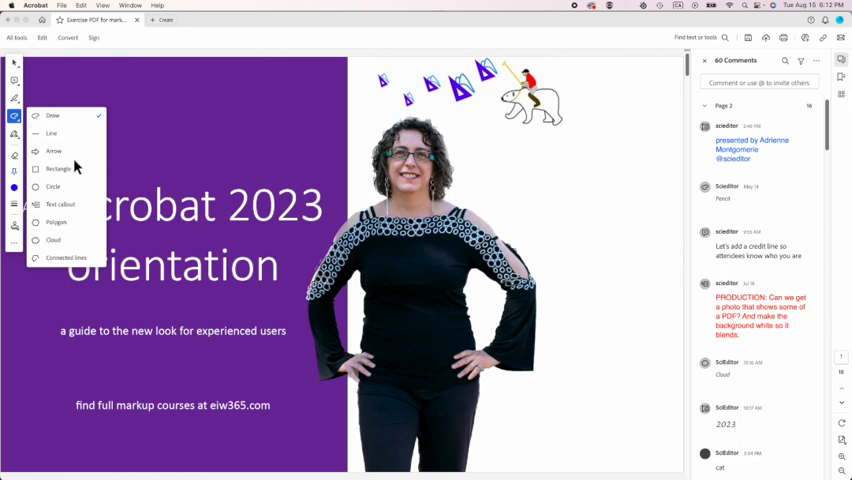
mouse_move(70, 200)
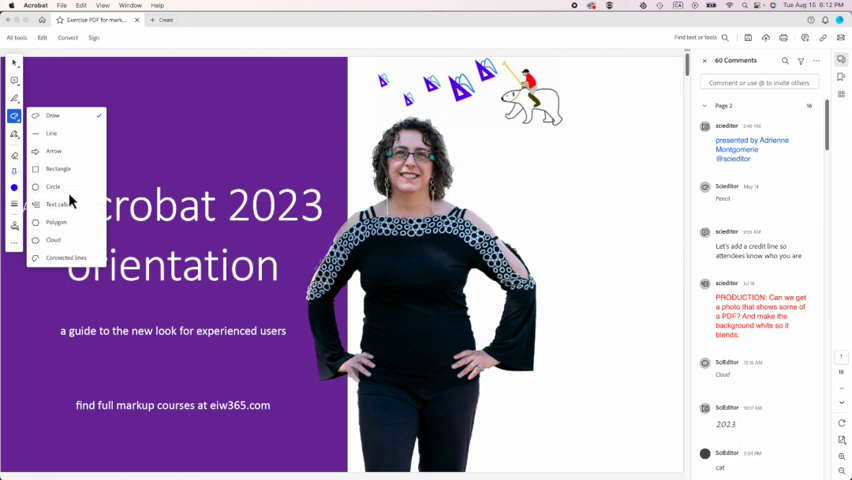
mouse_move(68, 200)
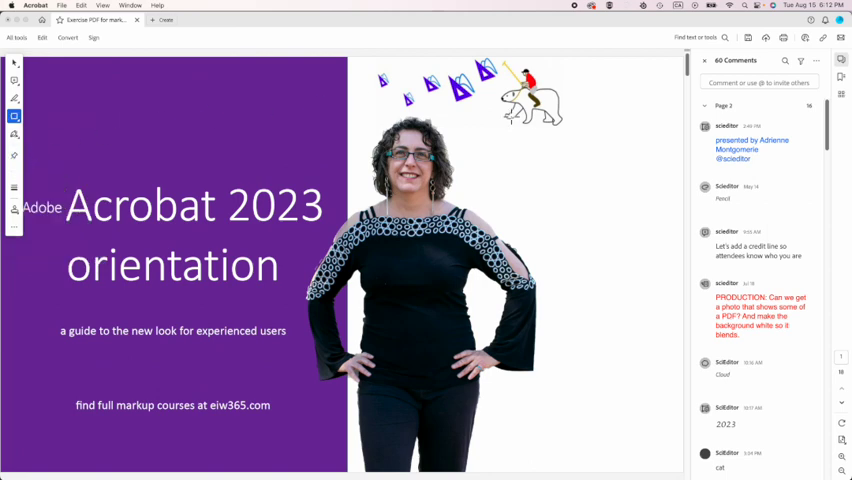
drag(564, 104, 660, 180)
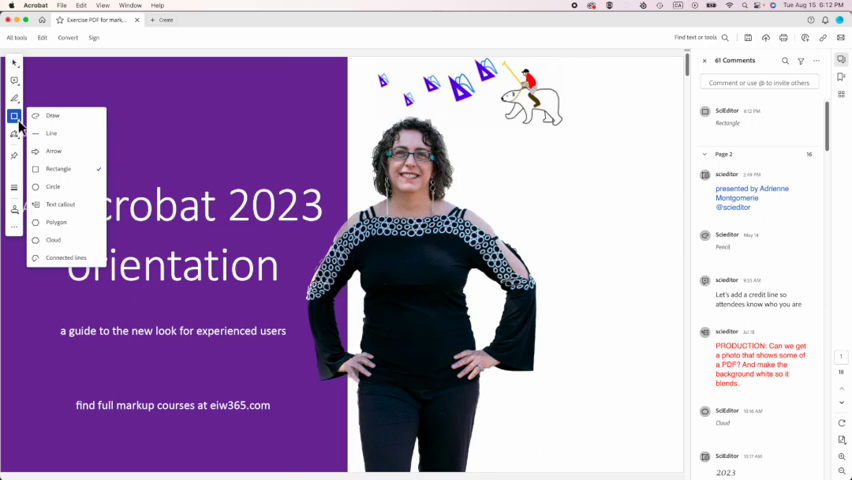
mouse_move(70, 132)
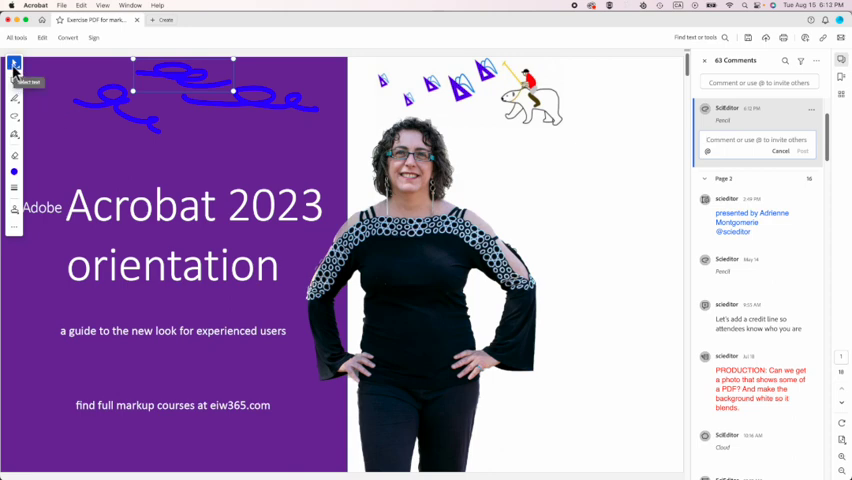
mouse_move(588, 196)
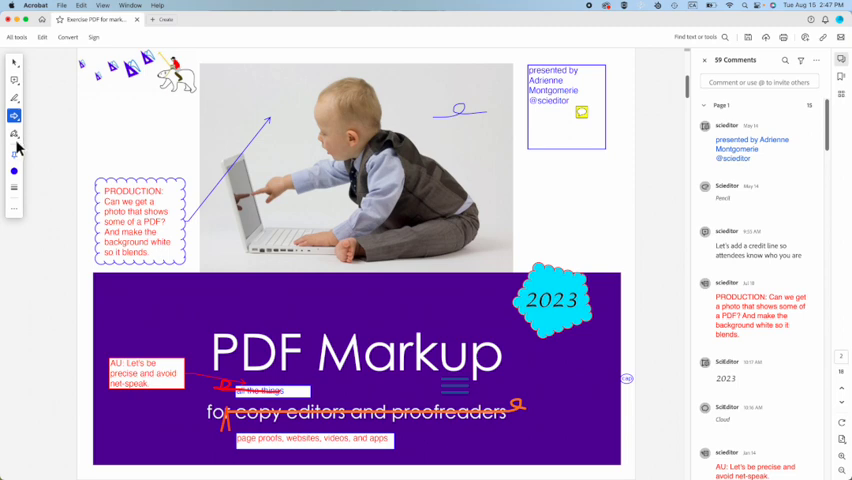
mouse_move(16, 212)
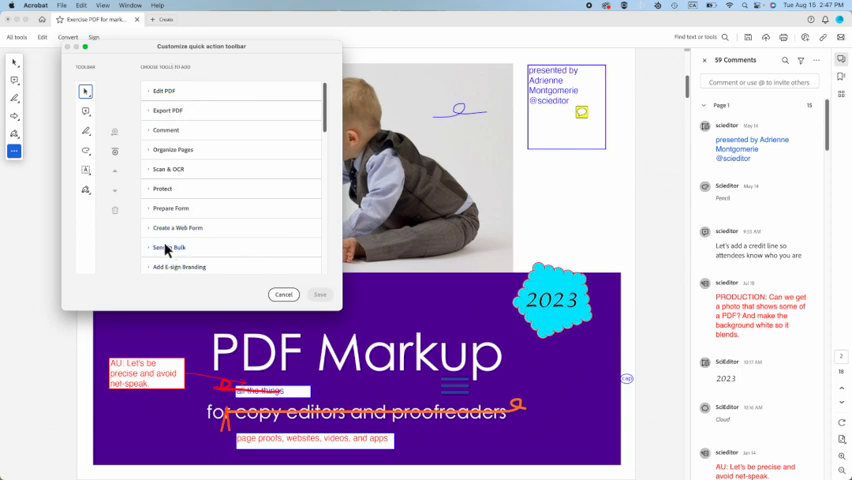
mouse_move(152, 132)
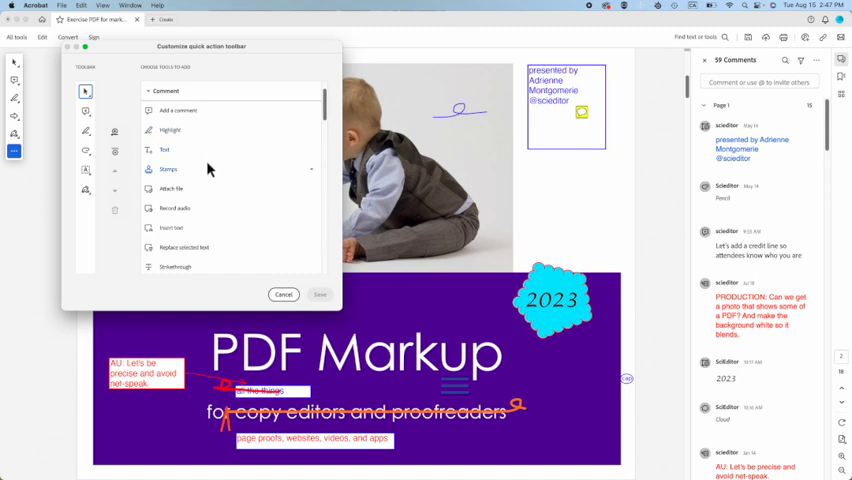
mouse_move(326, 118)
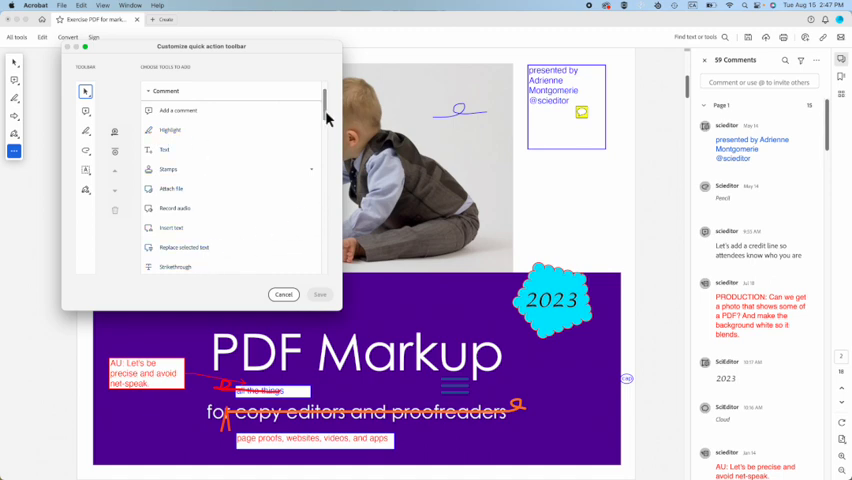
Scroll the Available tools list down to the page-organizing tools while adding quick actions
scroll(down, 3)
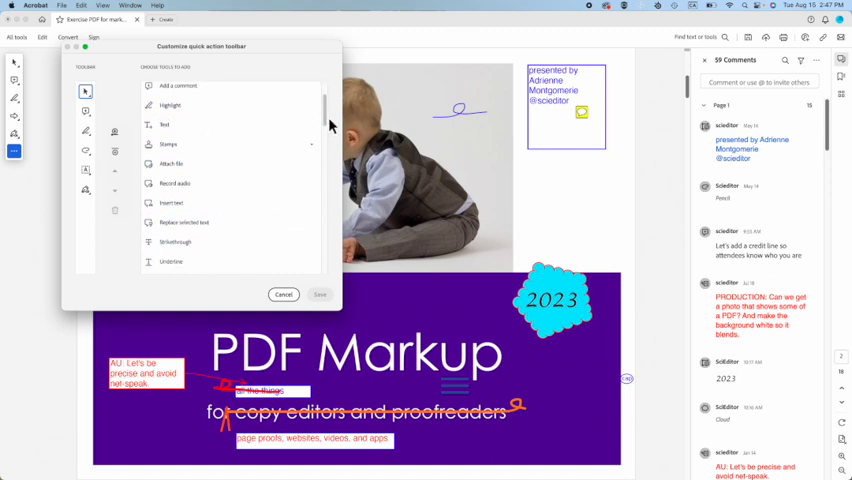
scroll(down, 3)
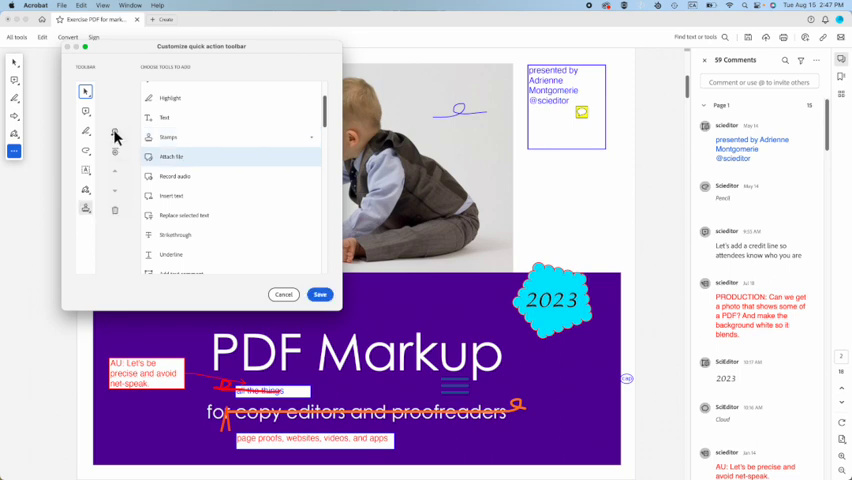
mouse_move(110, 280)
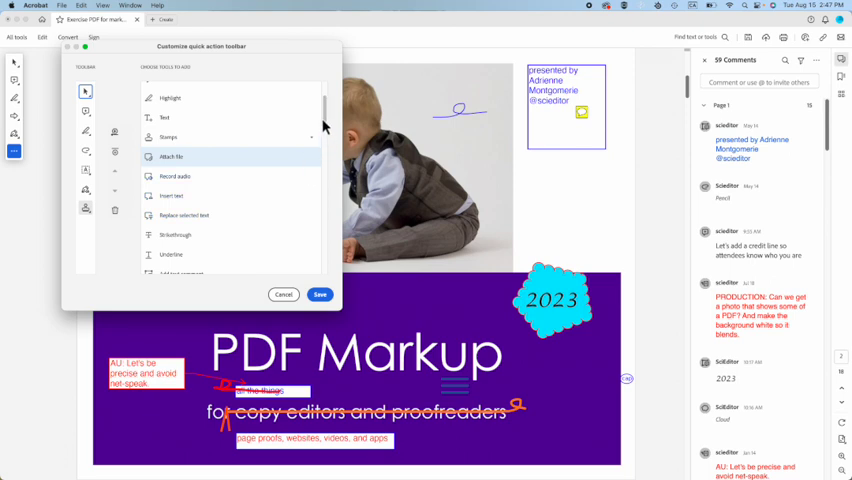
scroll(down, 3)
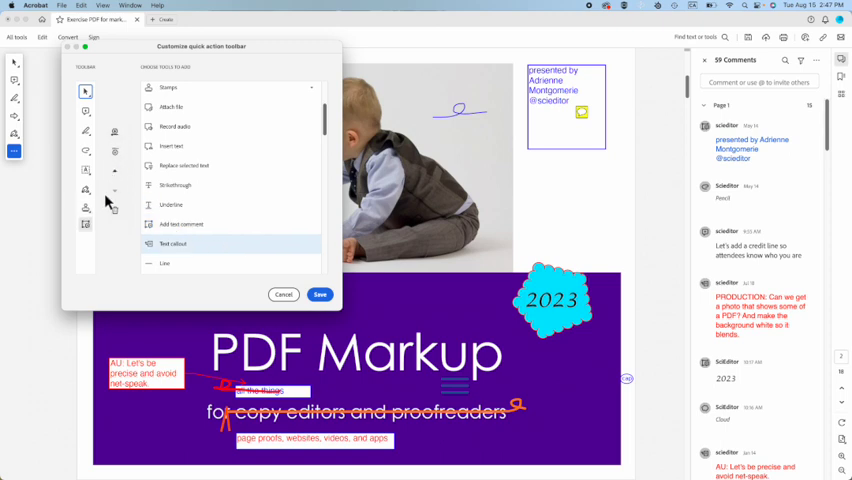
mouse_move(240, 268)
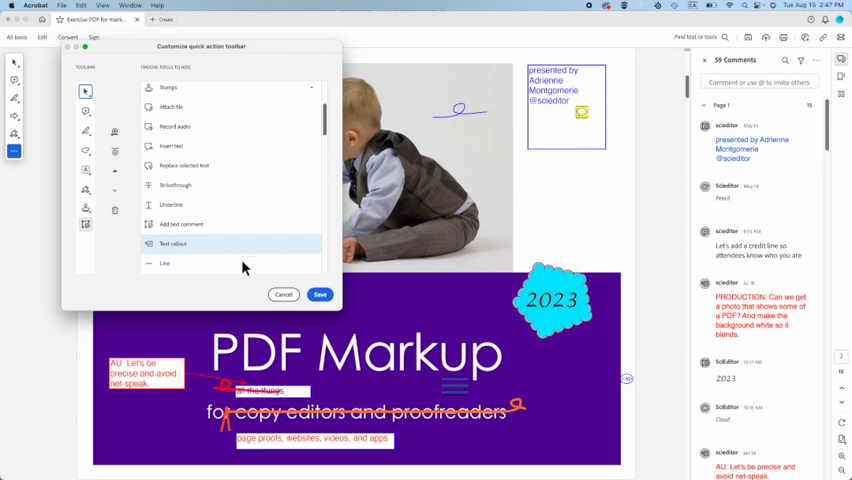
scroll(down, 3)
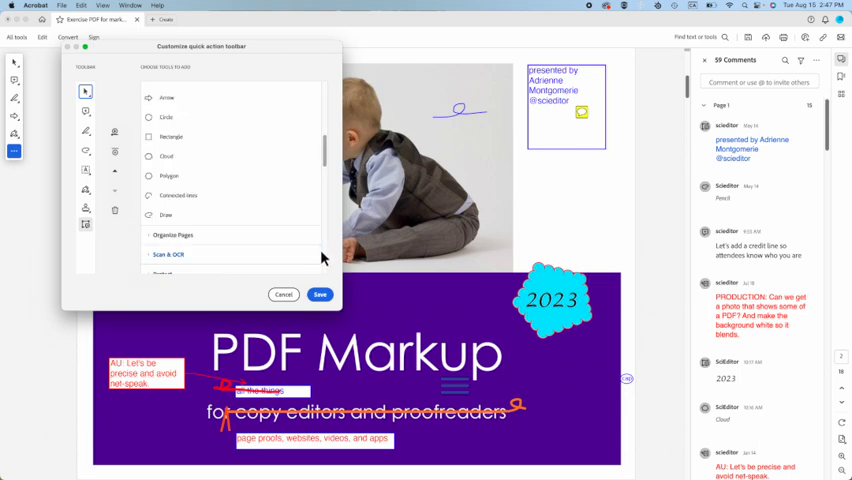
mouse_move(324, 250)
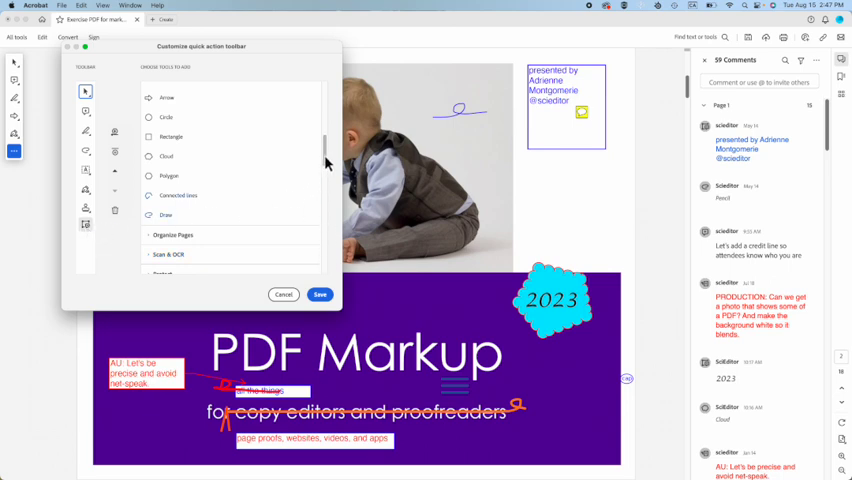
scroll(down, 3)
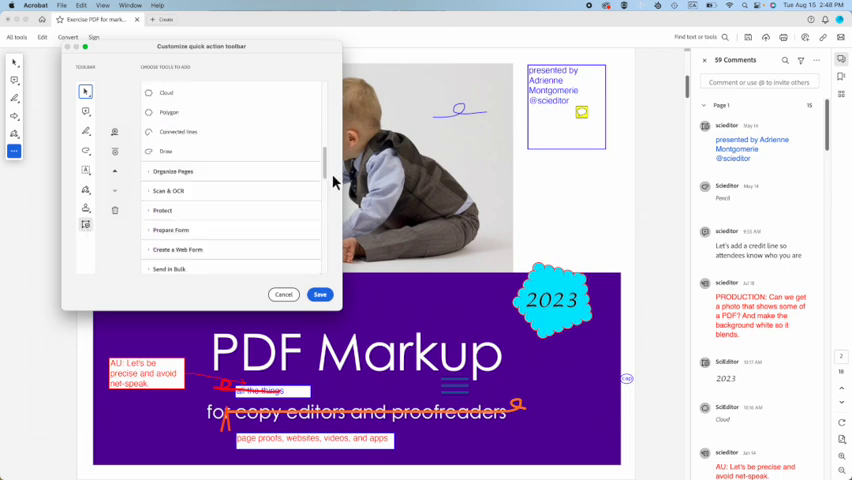
scroll(down, 3)
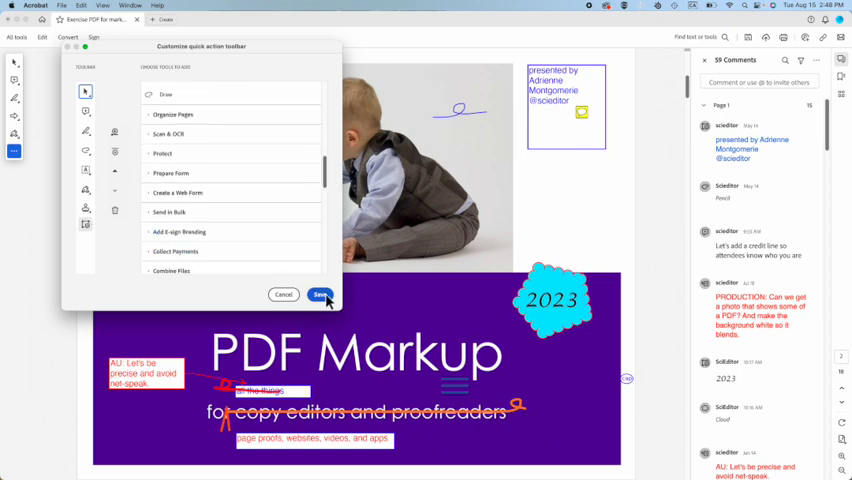
Save the customized quick action toolbar and return to the marked-up PDF
click(320, 294)
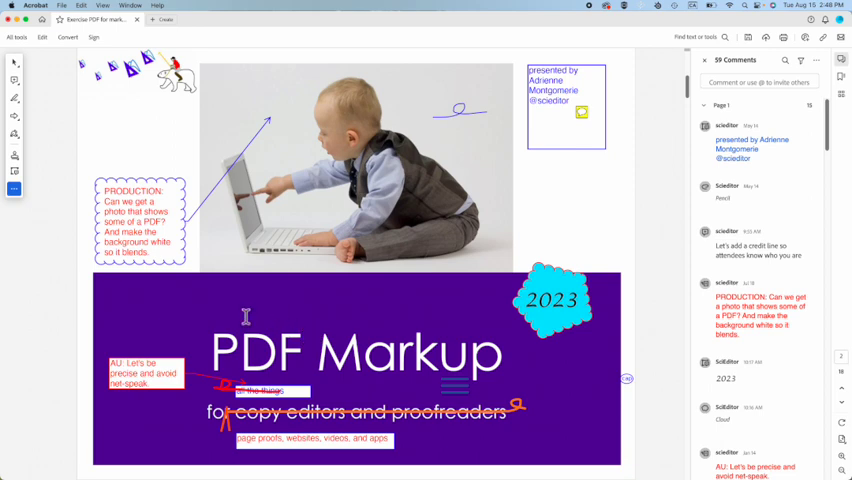
click(16, 158)
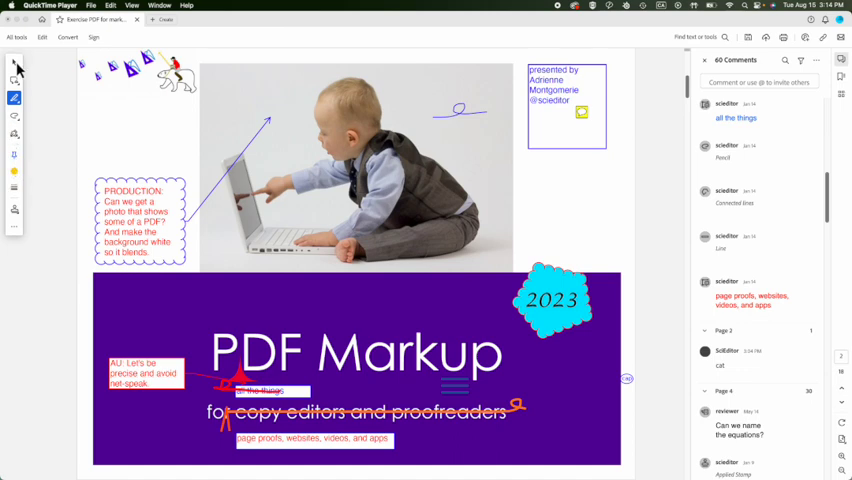
click(14, 64)
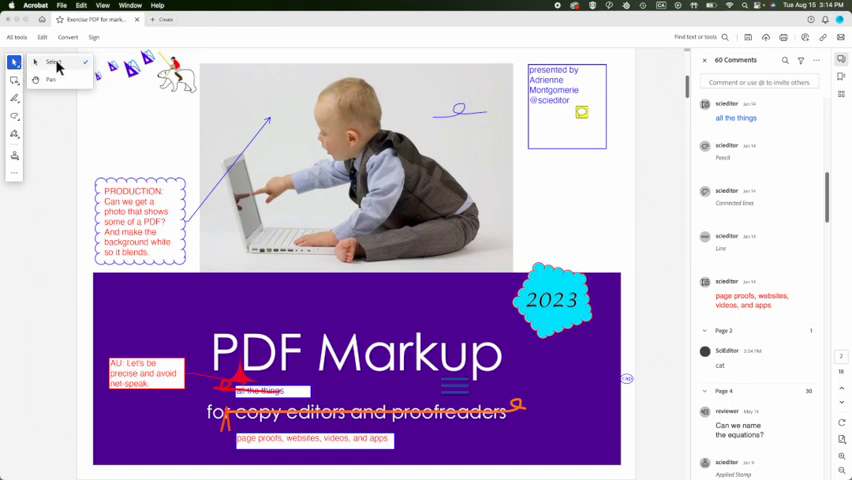
mouse_move(44, 80)
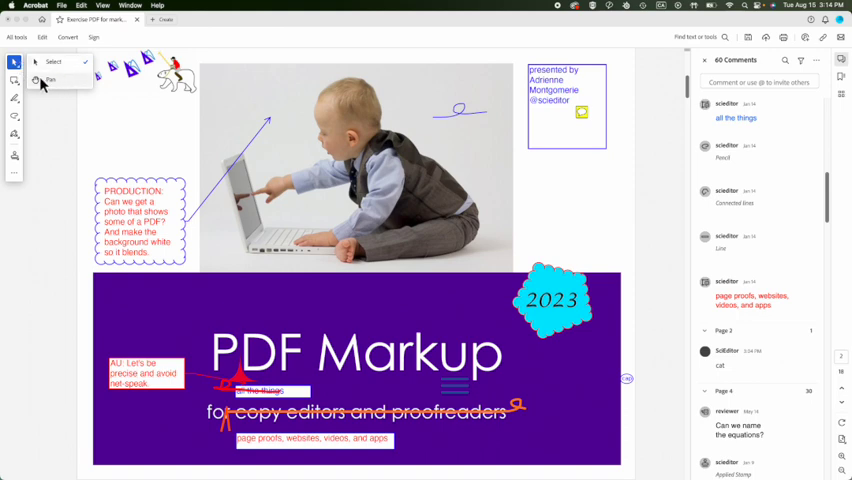
click(14, 80)
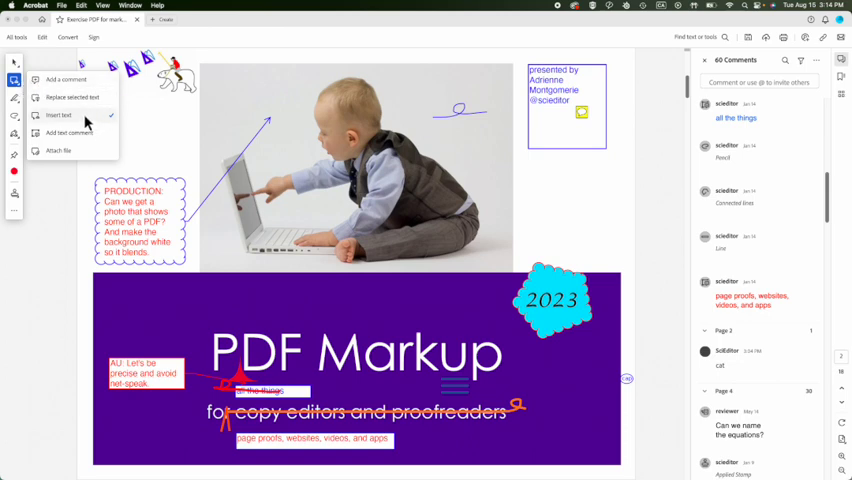
mouse_move(72, 96)
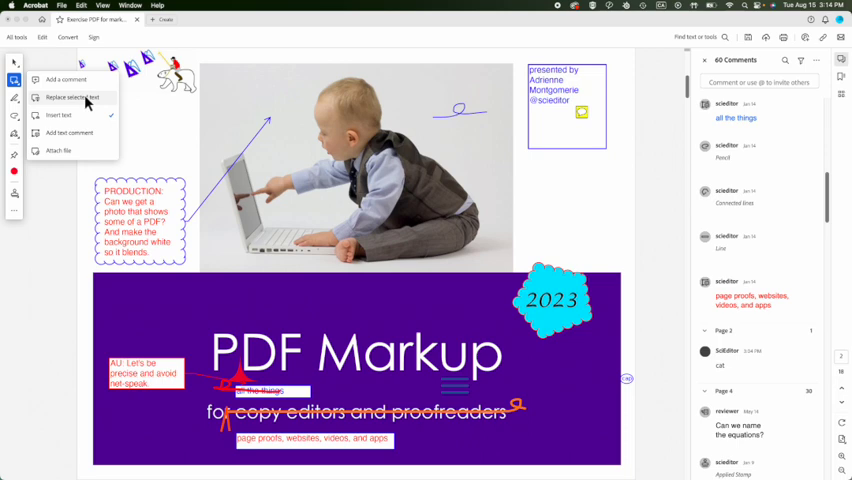
mouse_move(80, 132)
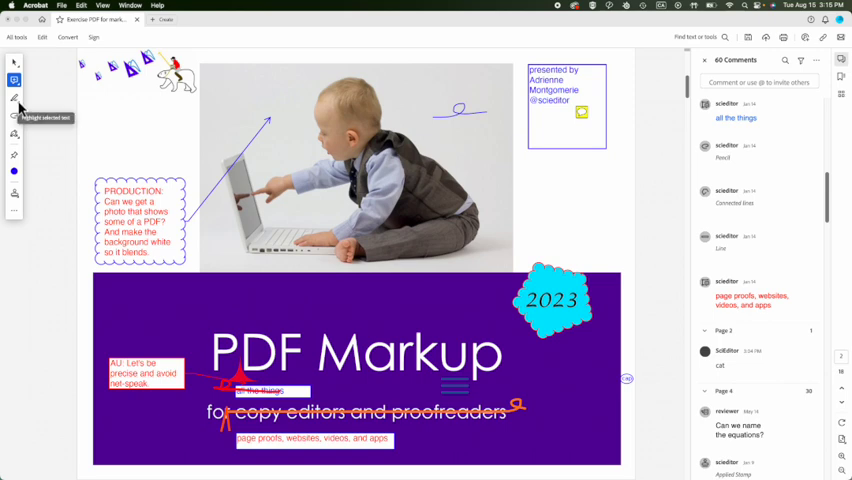
Switch to the freehand Draw tool from the drawing shapes flyout and sketch a scribble at top left
click(14, 98)
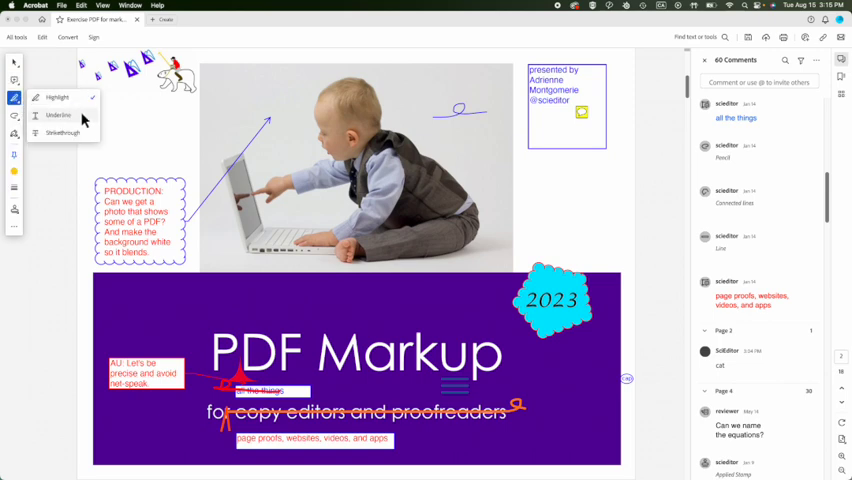
mouse_move(82, 136)
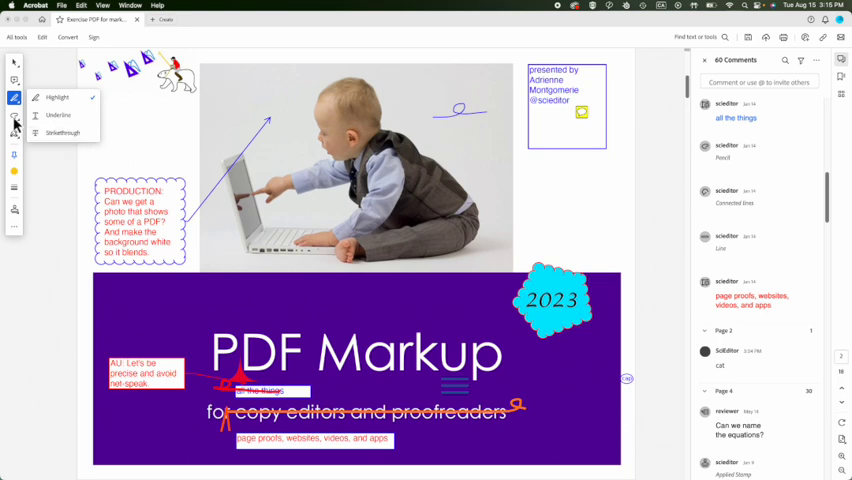
click(16, 118)
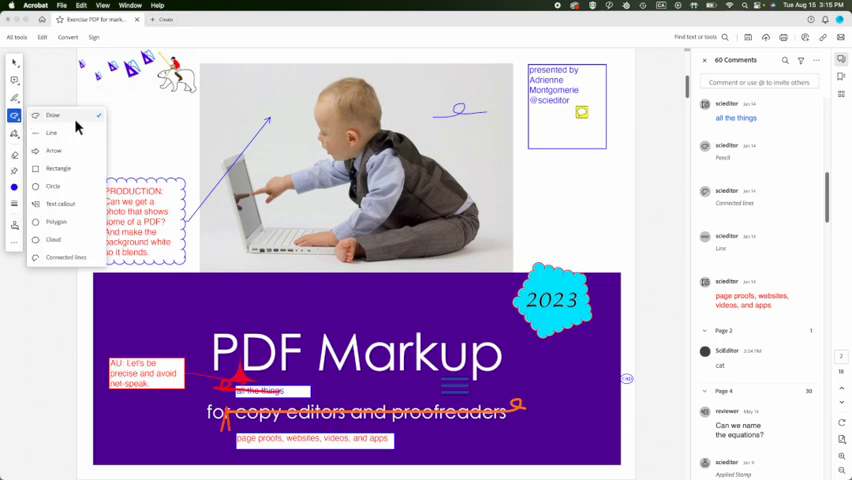
click(52, 116)
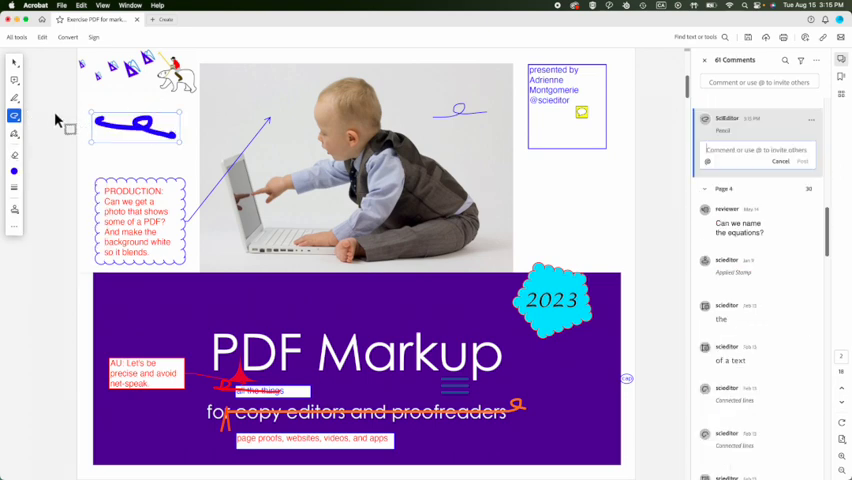
click(14, 116)
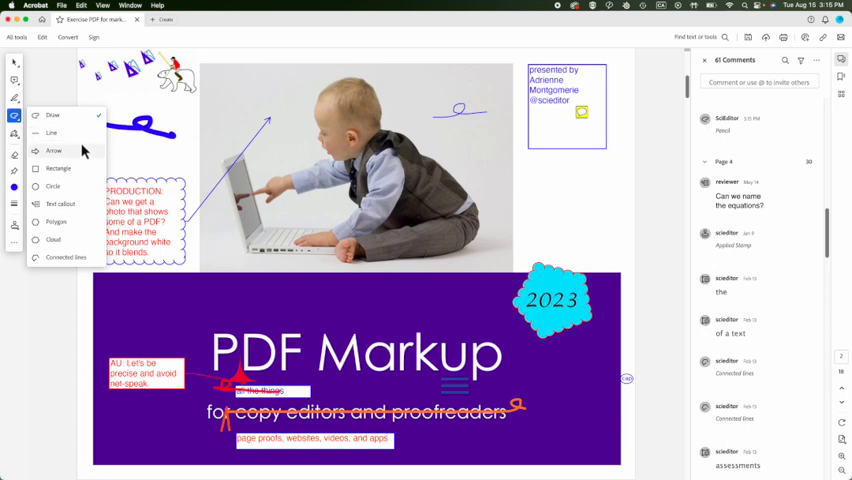
mouse_move(60, 204)
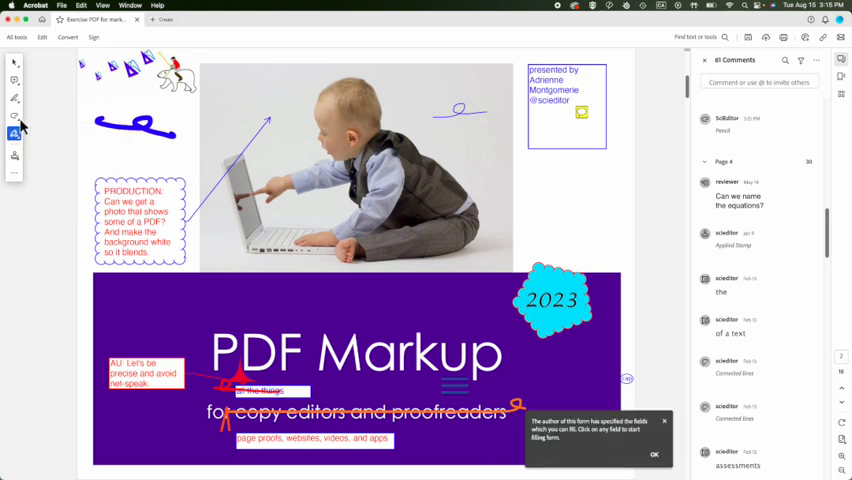
click(16, 116)
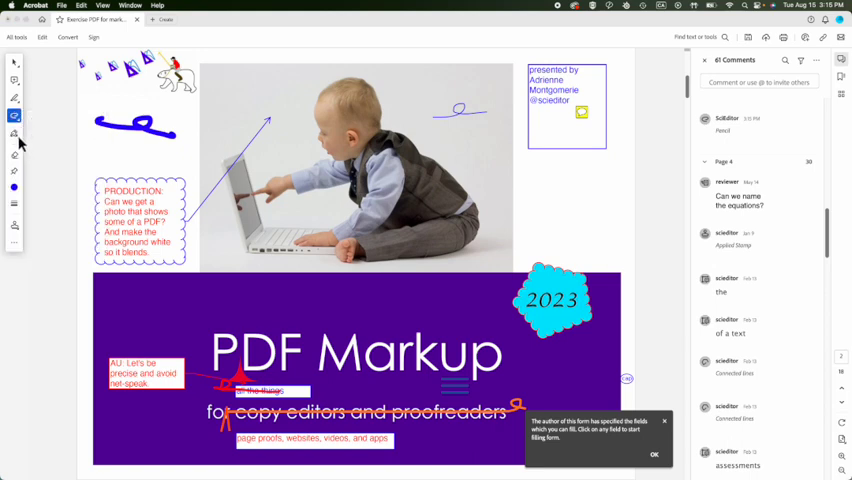
click(14, 132)
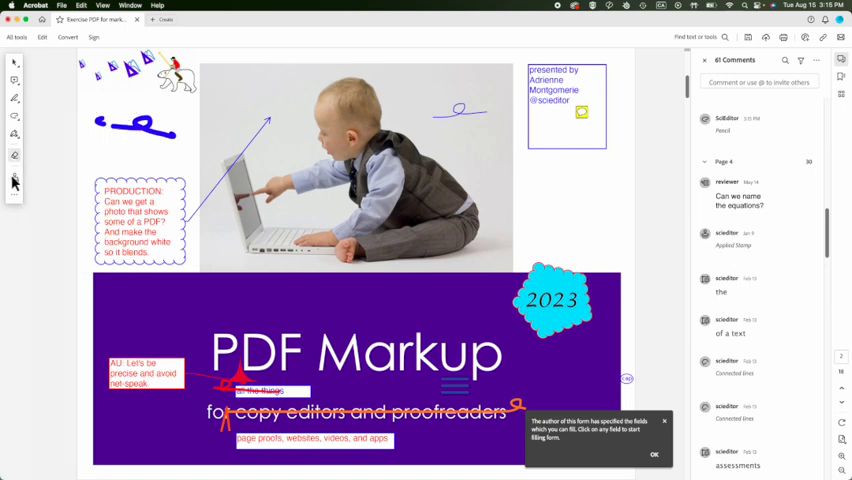
mouse_move(16, 178)
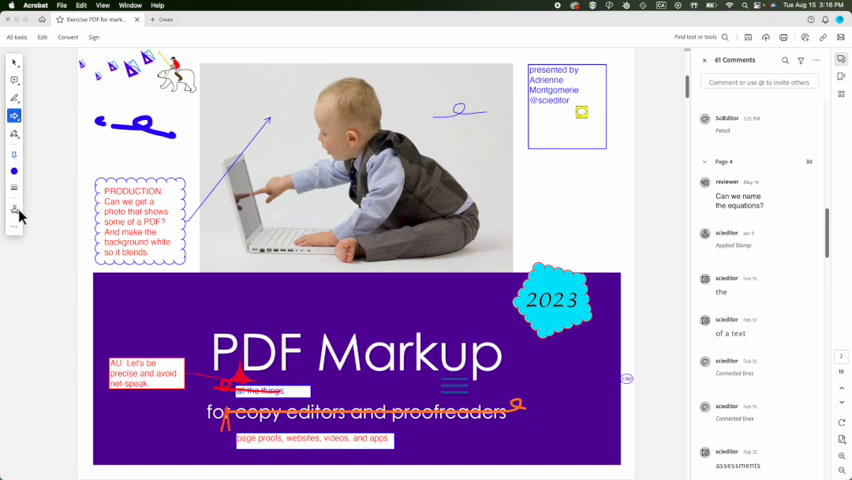
click(14, 212)
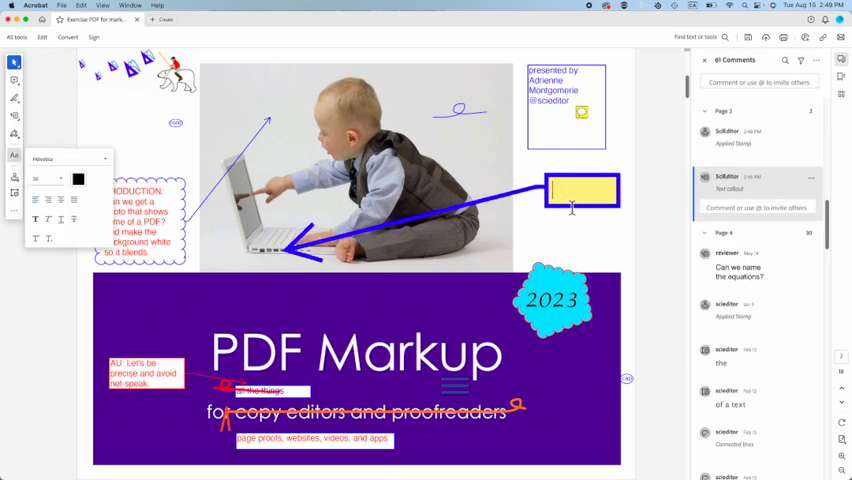
Write 'cat' inside the yellow callout on the baby photo
click(564, 188)
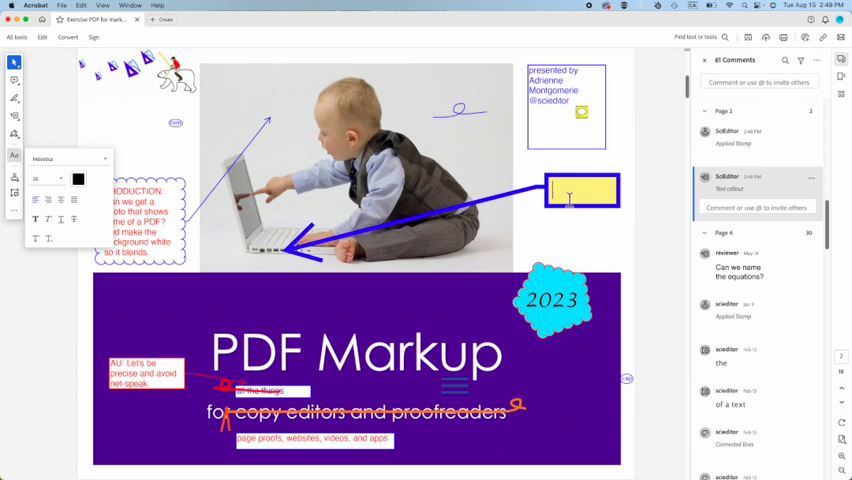
text(cat)
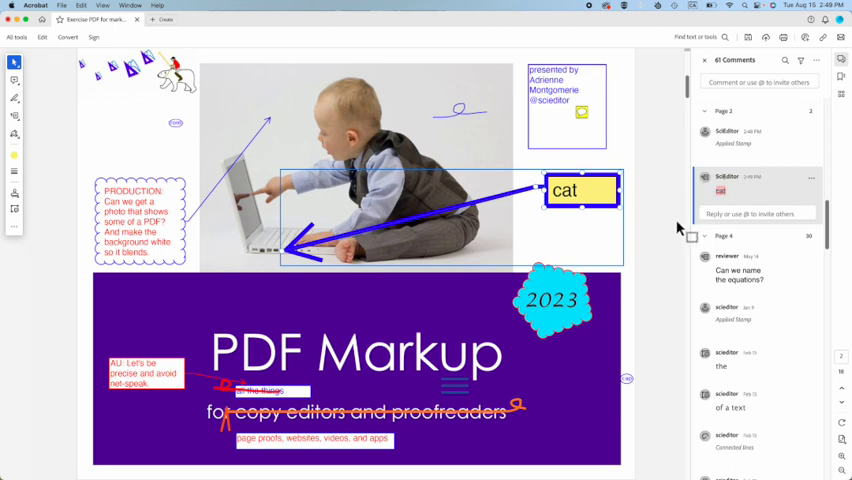
mouse_move(800, 188)
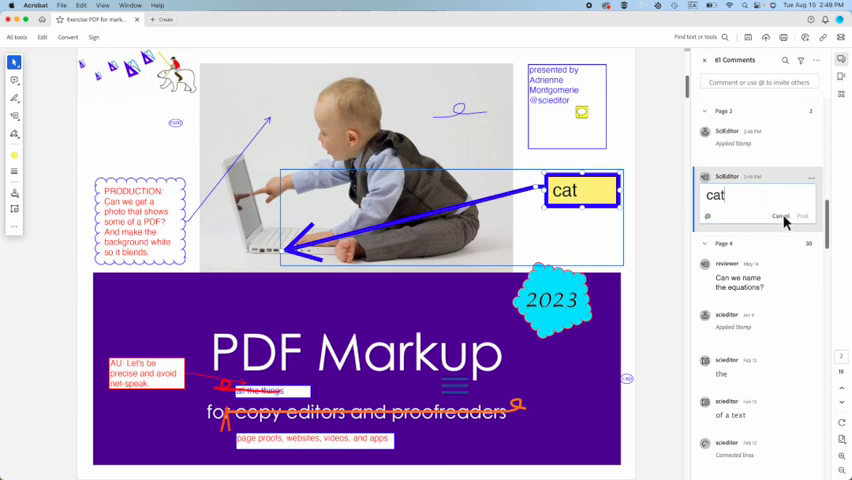
Edit the callout's comment entry to read 'cat dog' and save it
click(796, 216)
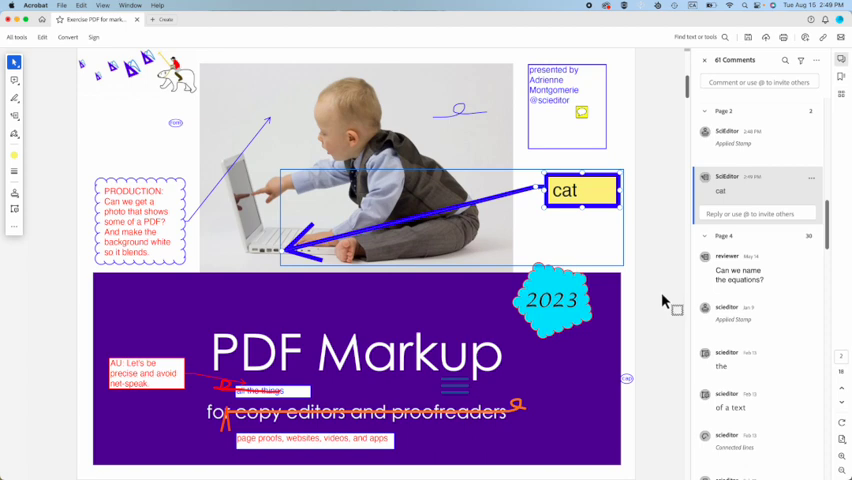
mouse_move(598, 196)
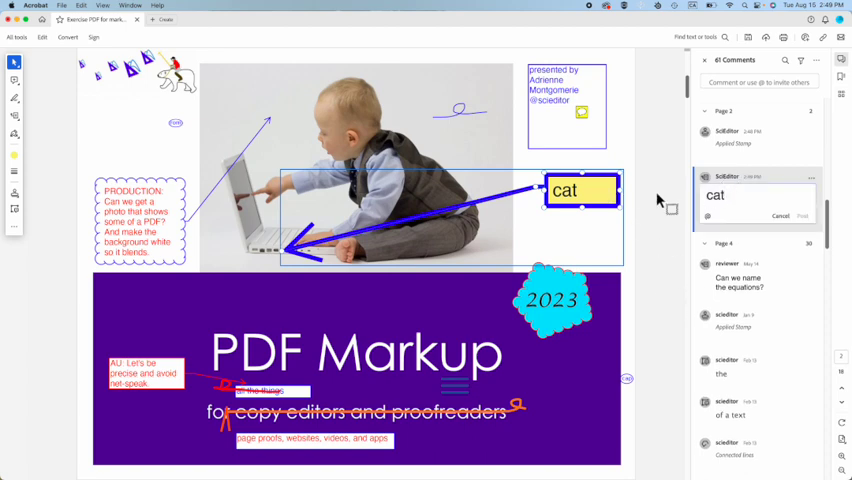
text(dog)
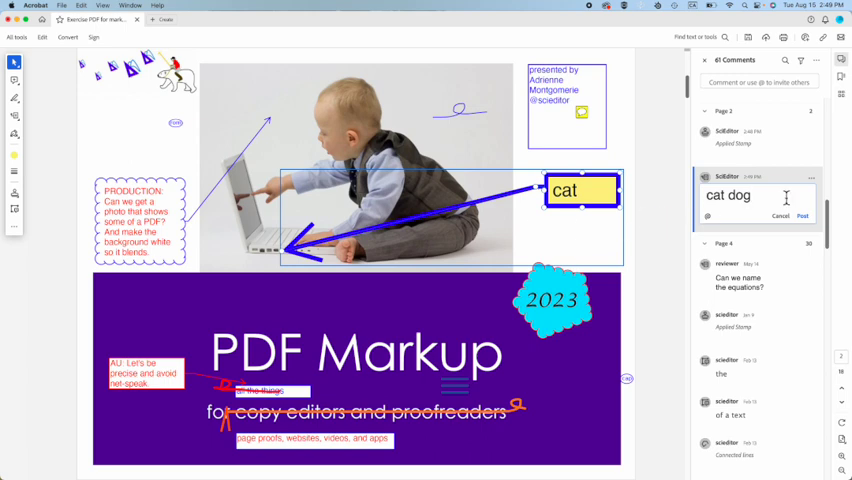
click(800, 216)
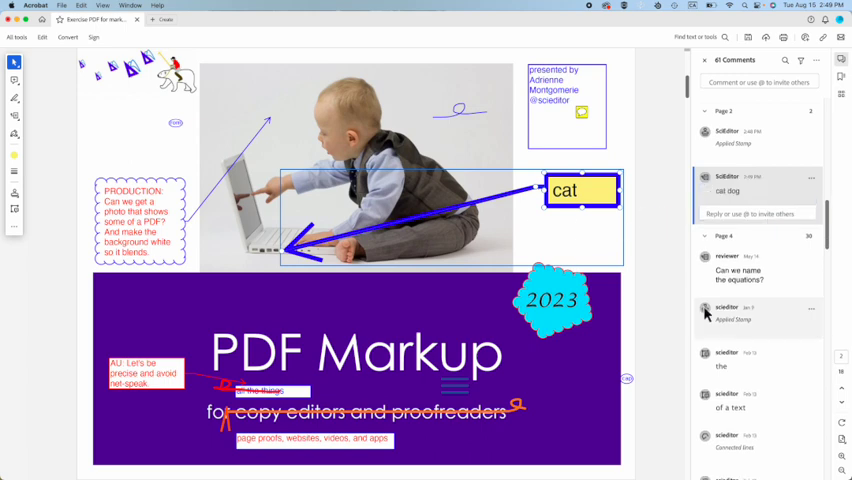
mouse_move(522, 340)
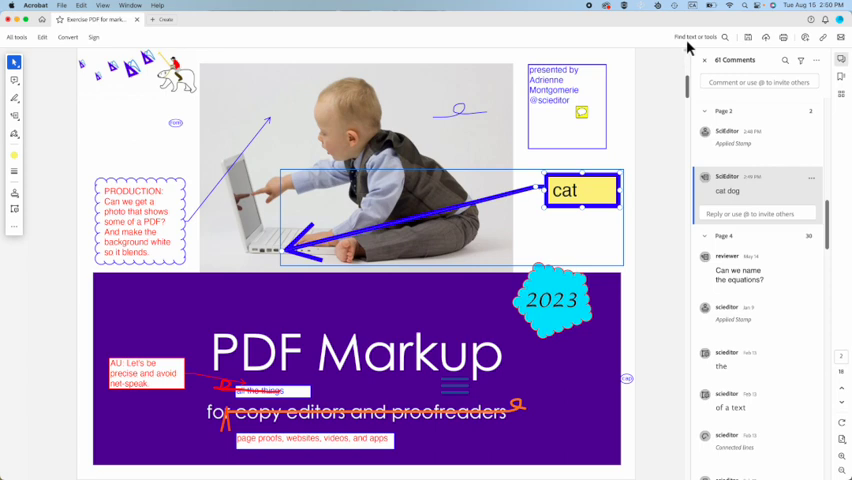
mouse_move(726, 44)
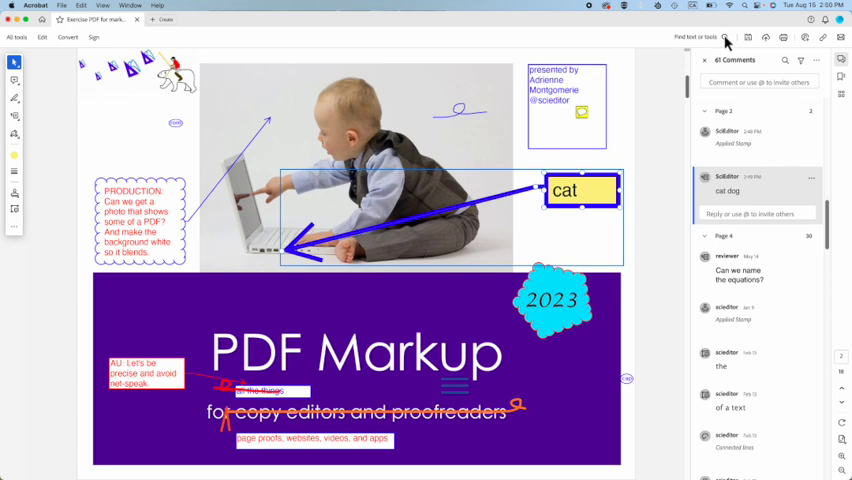
Search the tools for 'cat' to find the Text callout tool
click(724, 36)
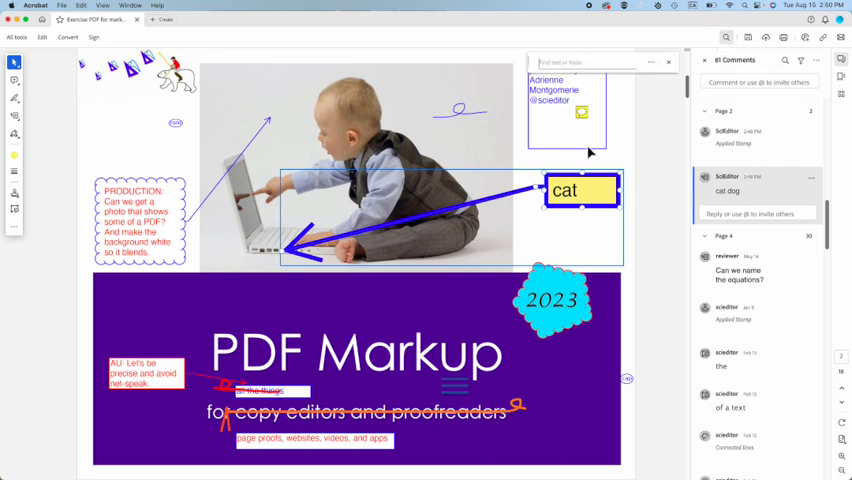
text(cat)
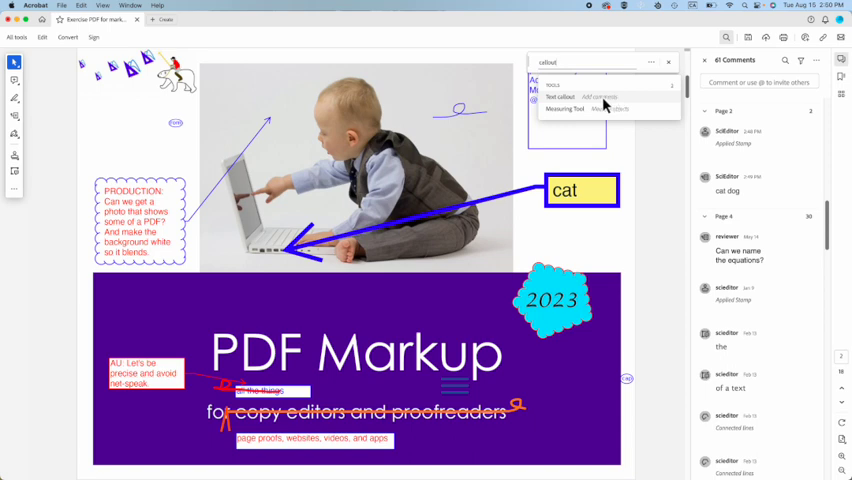
mouse_move(624, 104)
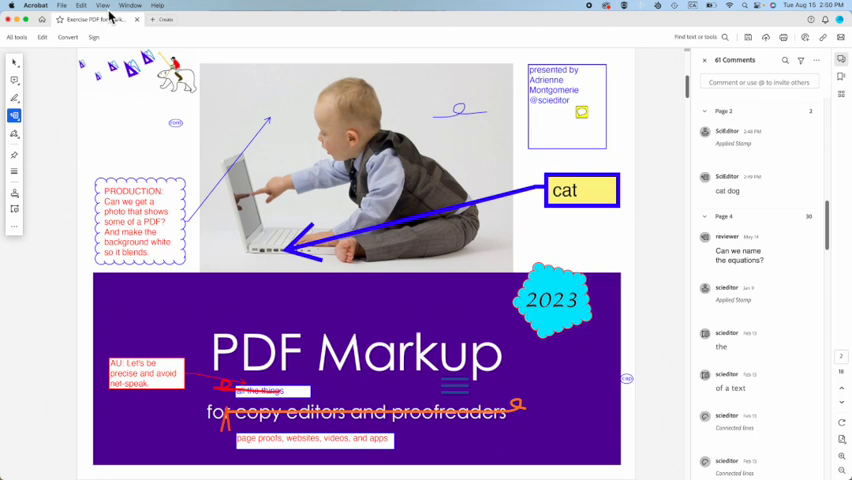
click(104, 6)
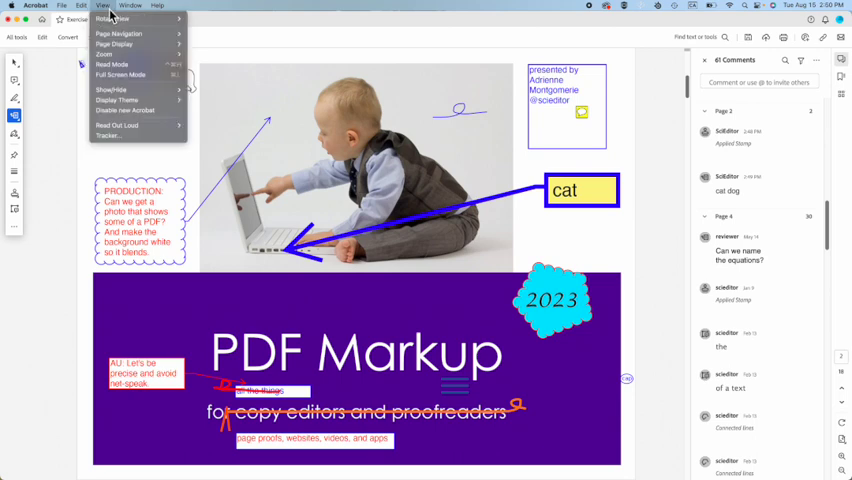
mouse_move(130, 110)
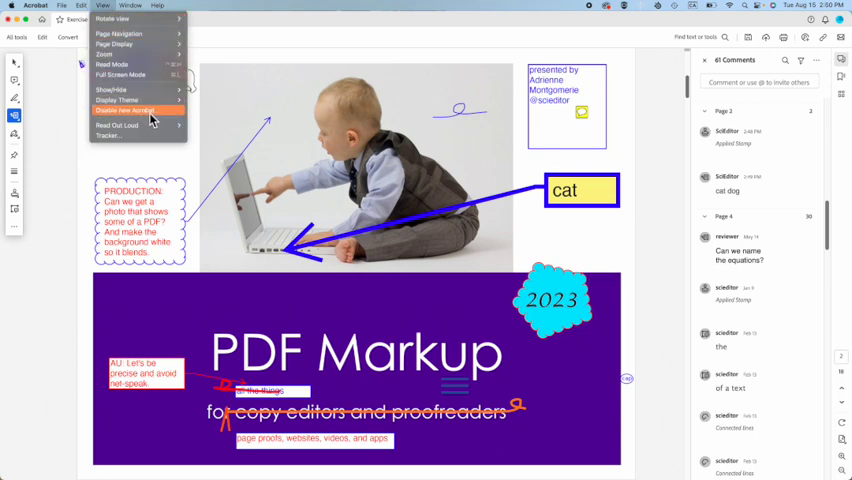
mouse_move(150, 112)
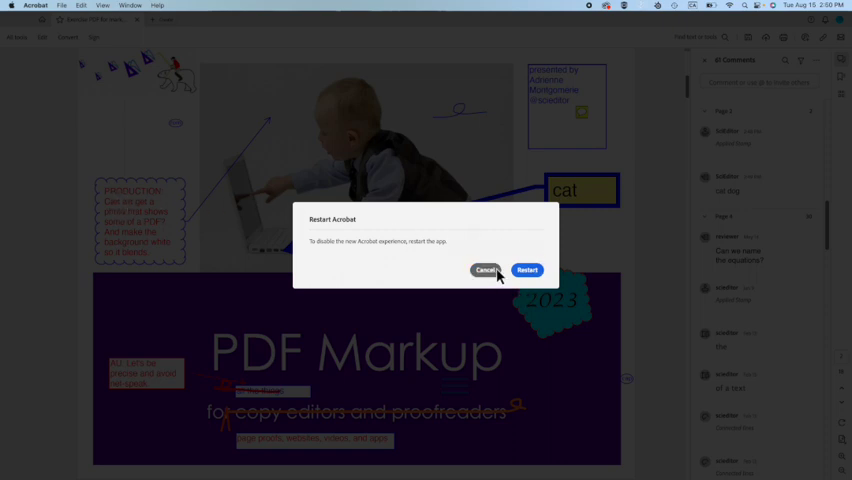
mouse_move(500, 284)
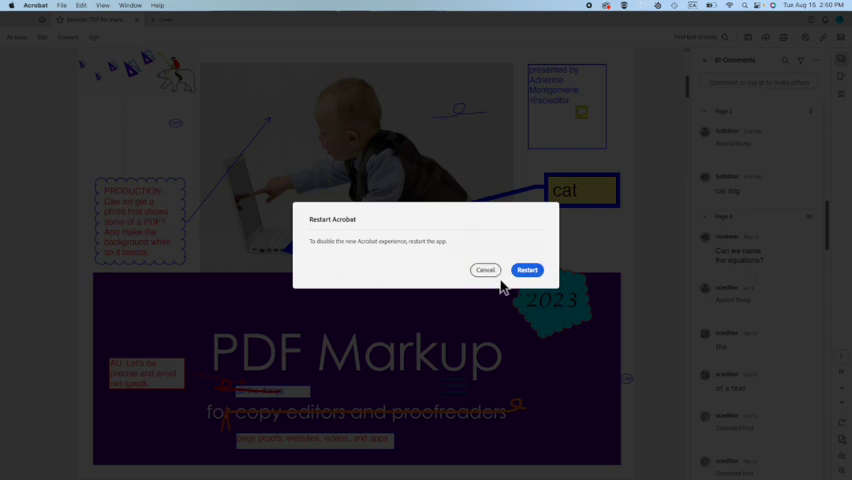
click(484, 270)
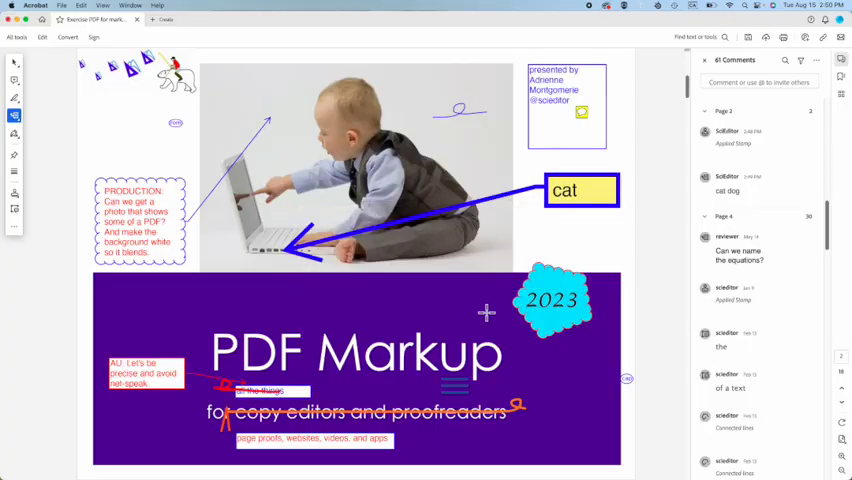